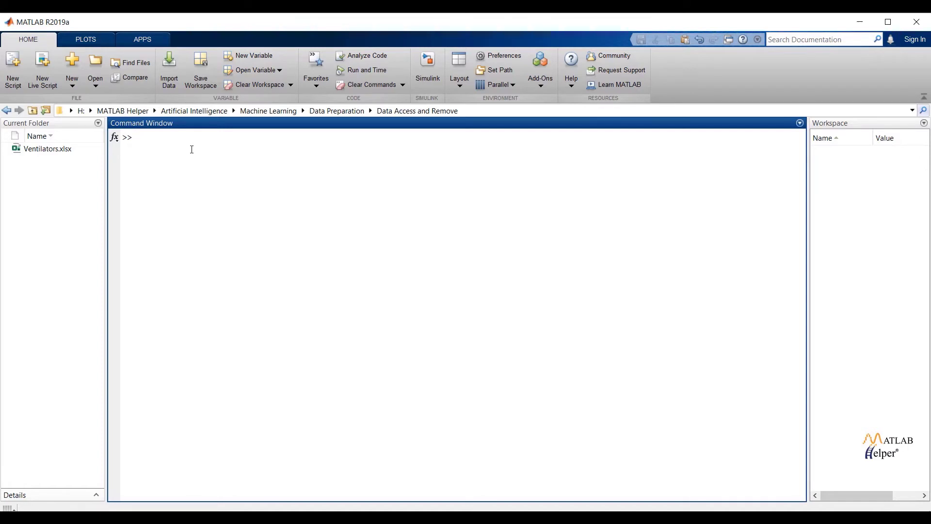
Step: Import Ventilators.xlsx through uiimport as the 10x4 table Ventilators and close the Import tool
left_click(137, 137)
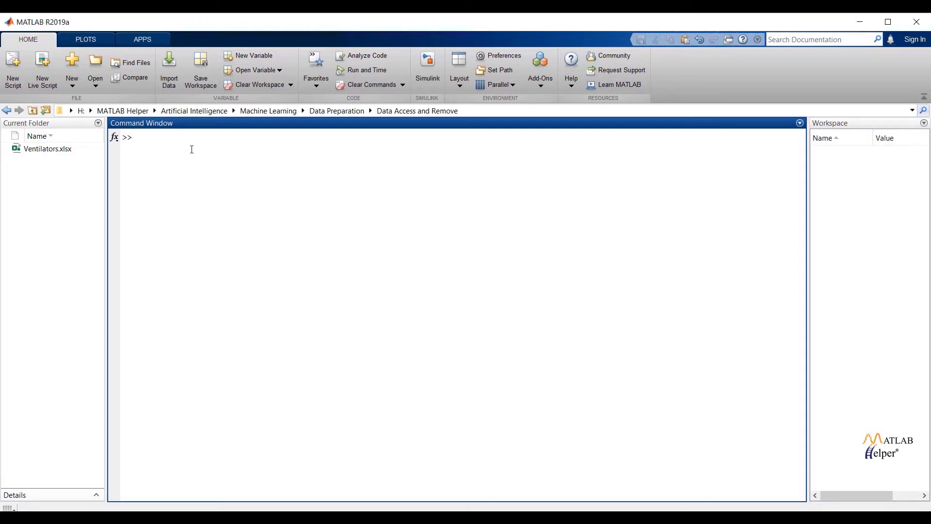
type("uii")
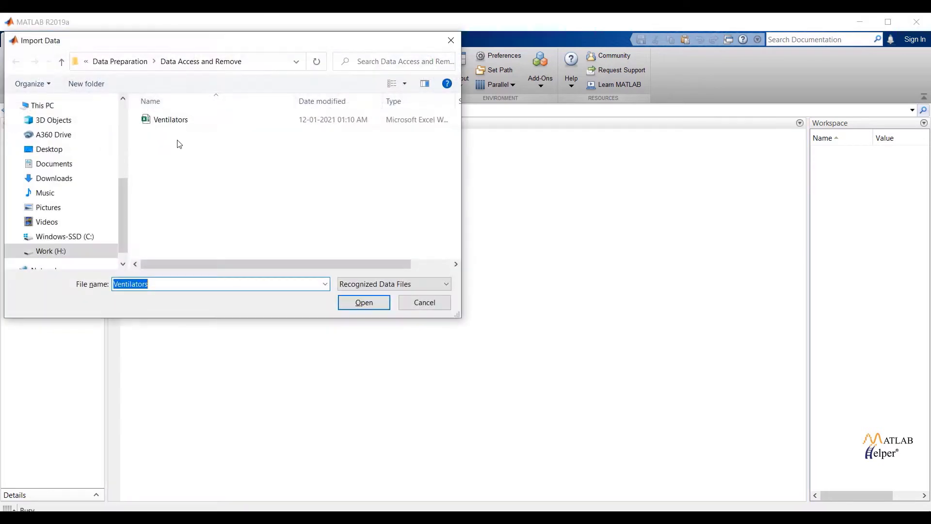
left_click(364, 302)
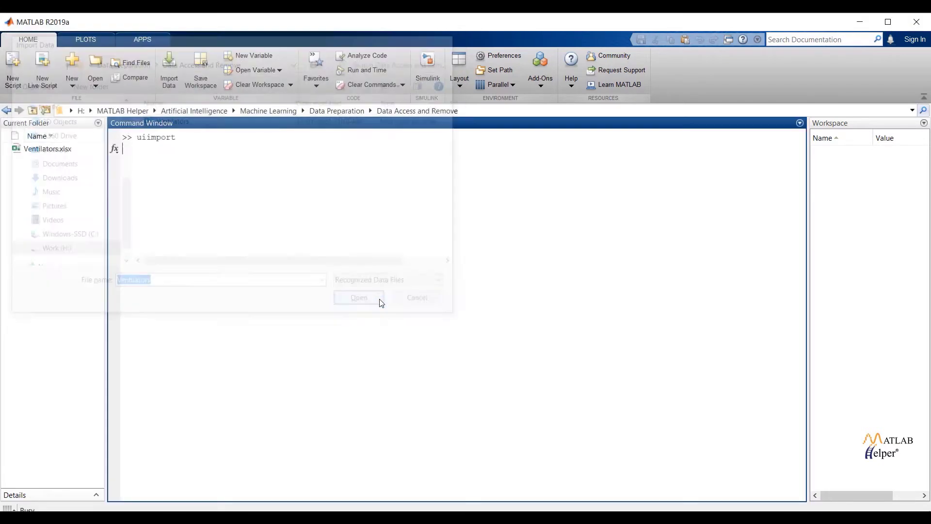
left_click(359, 298)
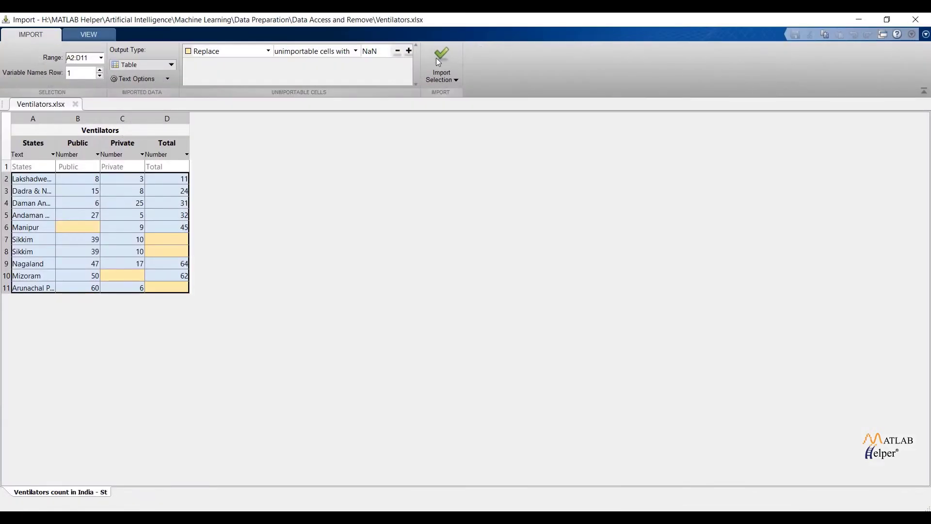
left_click(441, 57)
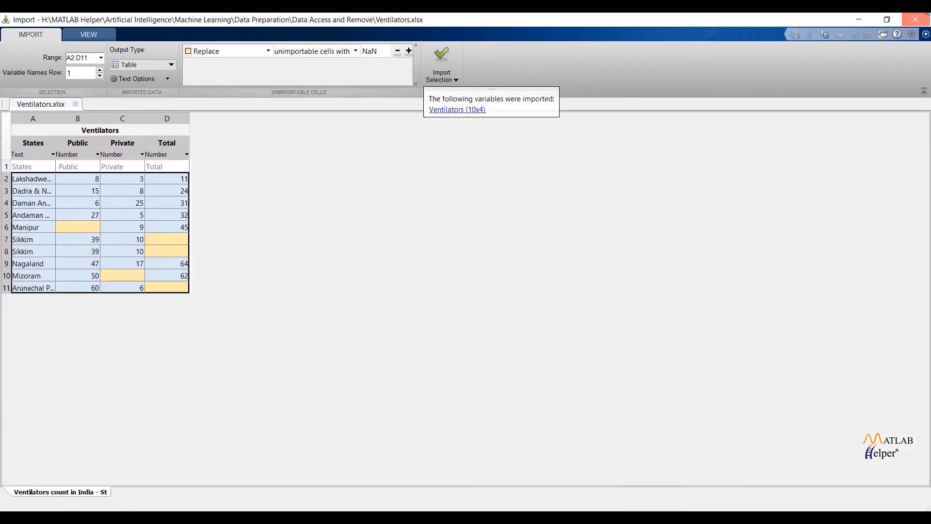
left_click(442, 62)
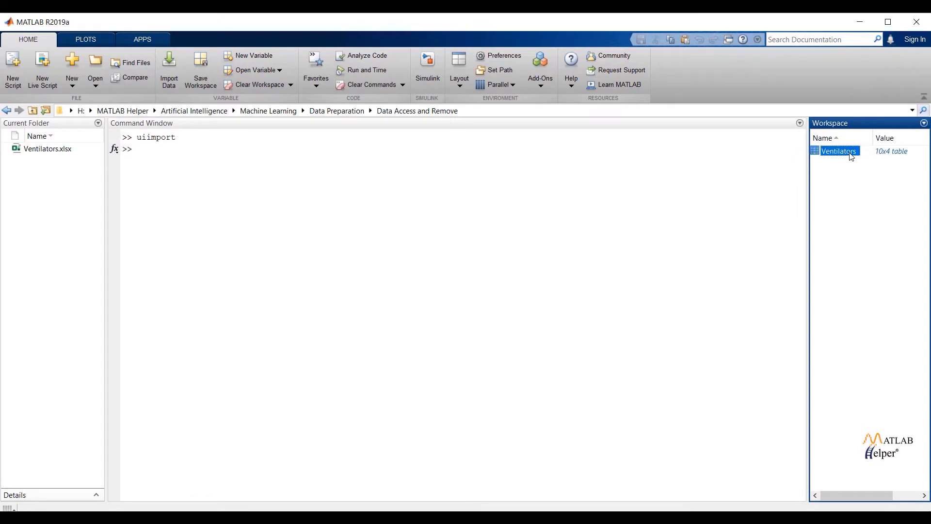
double_click(838, 152)
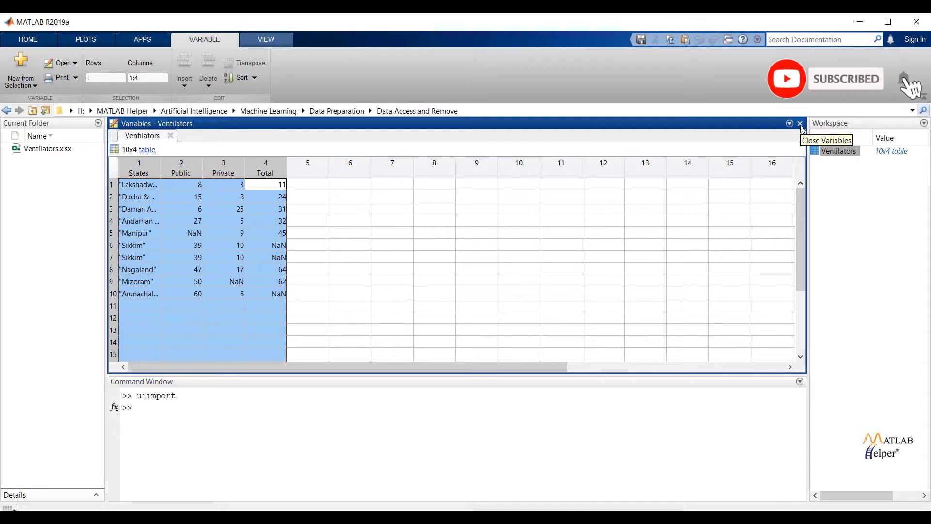
left_click(800, 123)
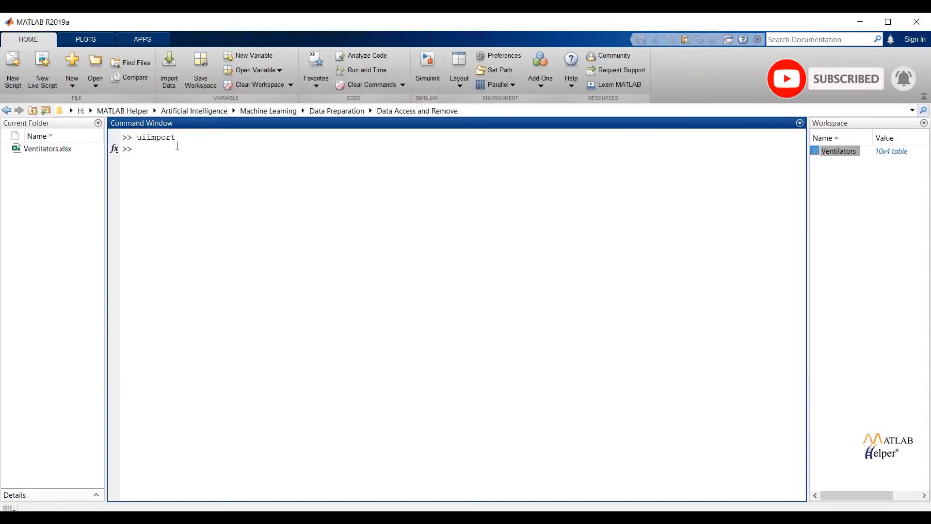
Step: Create A as a copy of Ventilators and display its ten rows with NaN gaps
type("A=Ven")
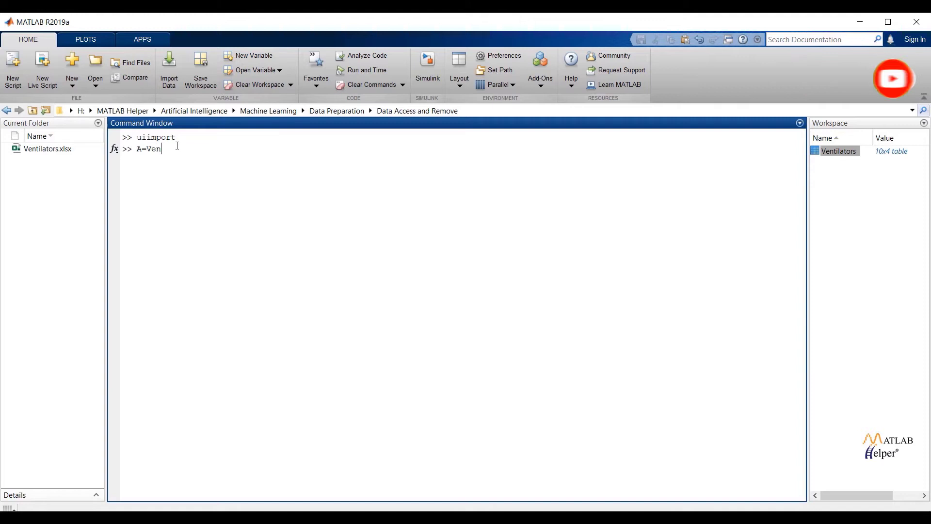
type("tilators")
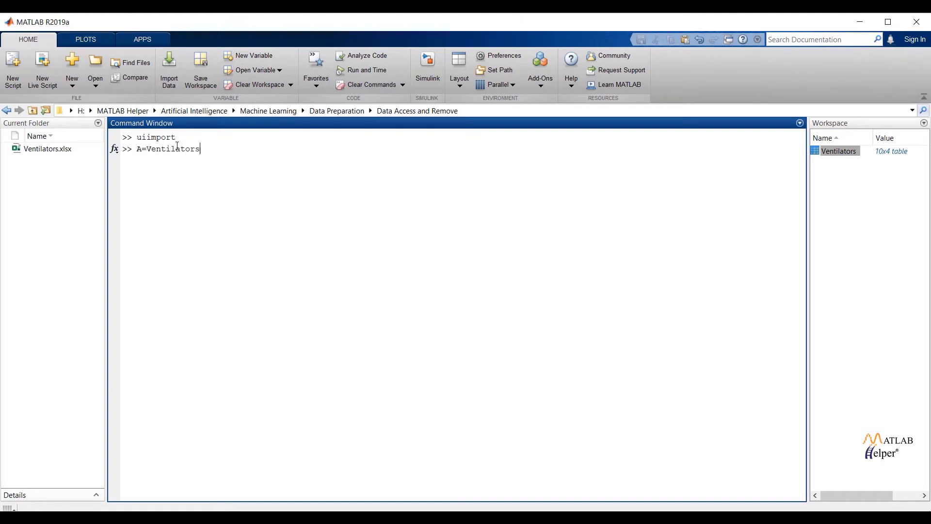
type(";")
type("A")
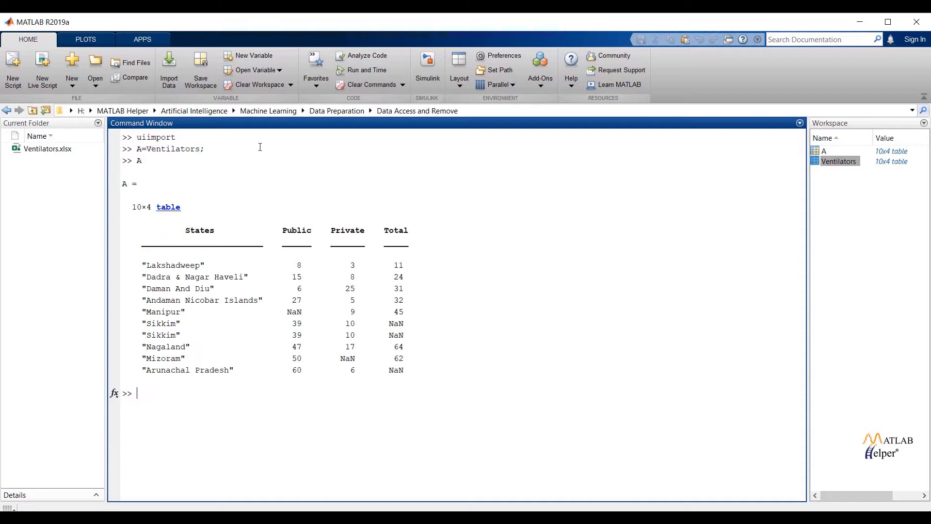
type("{}")
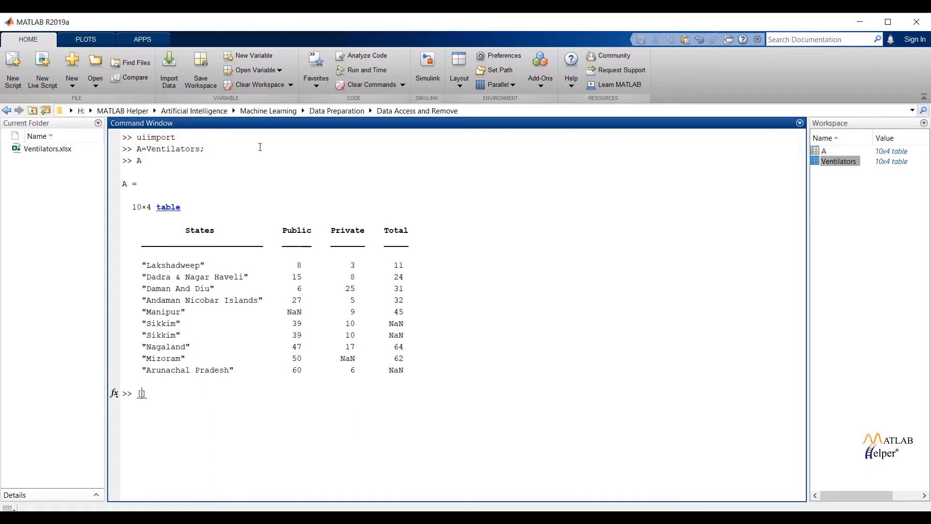
Step: Store the size of A in R=10 and C=4 with [R,C]=size(A), then clear the Command Window
type("[R,C]")
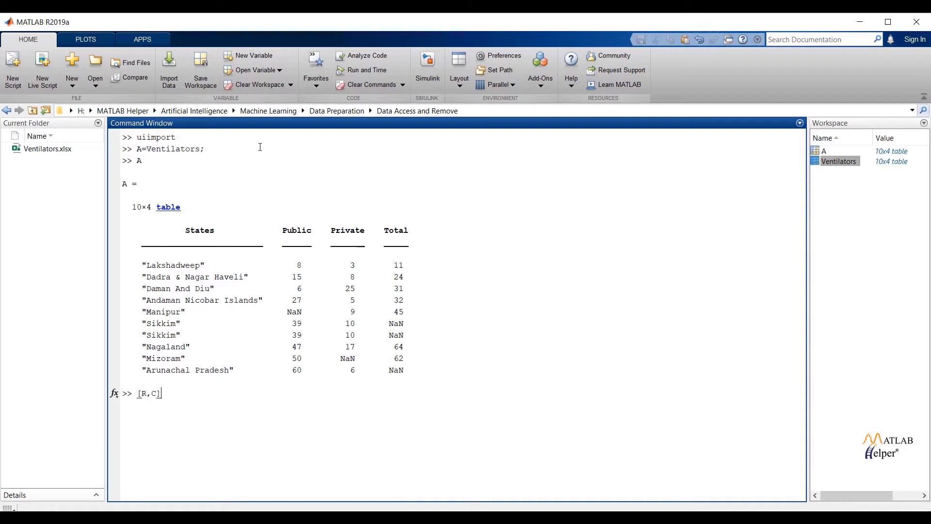
type("=")
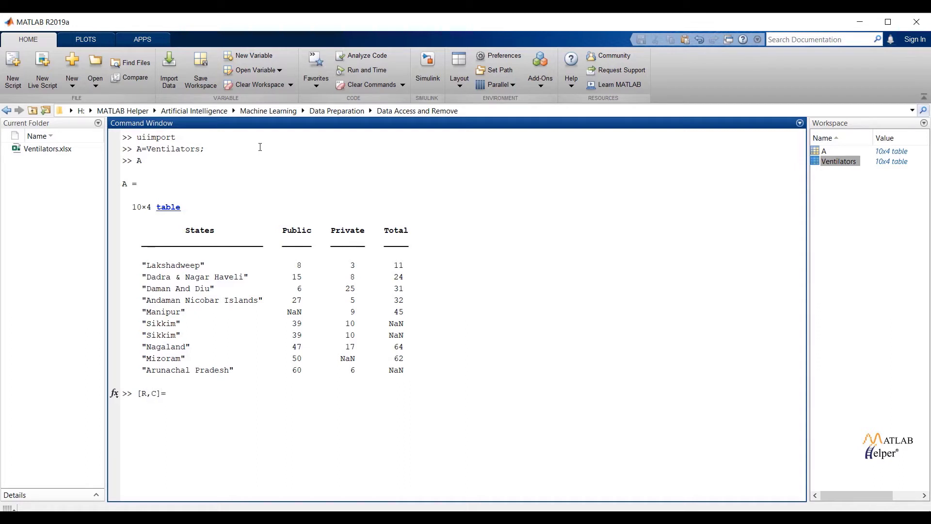
type("size")
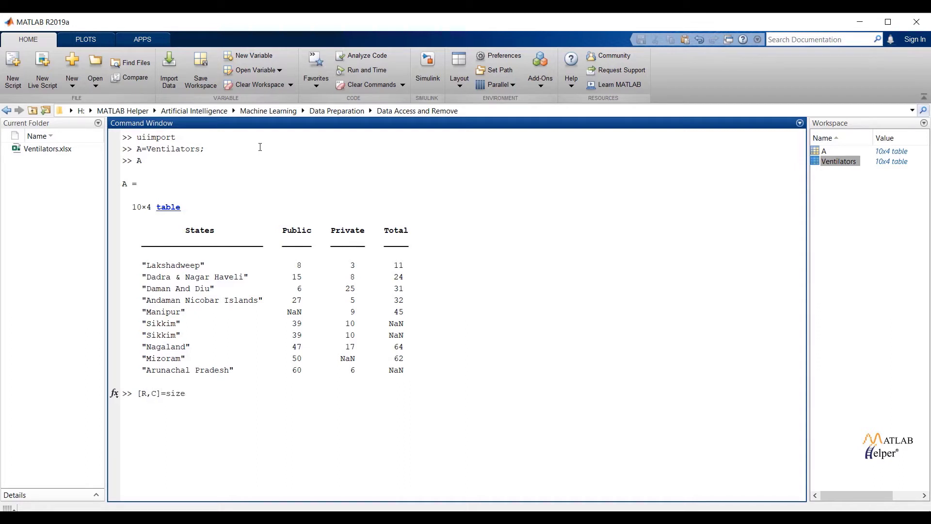
type("(A)")
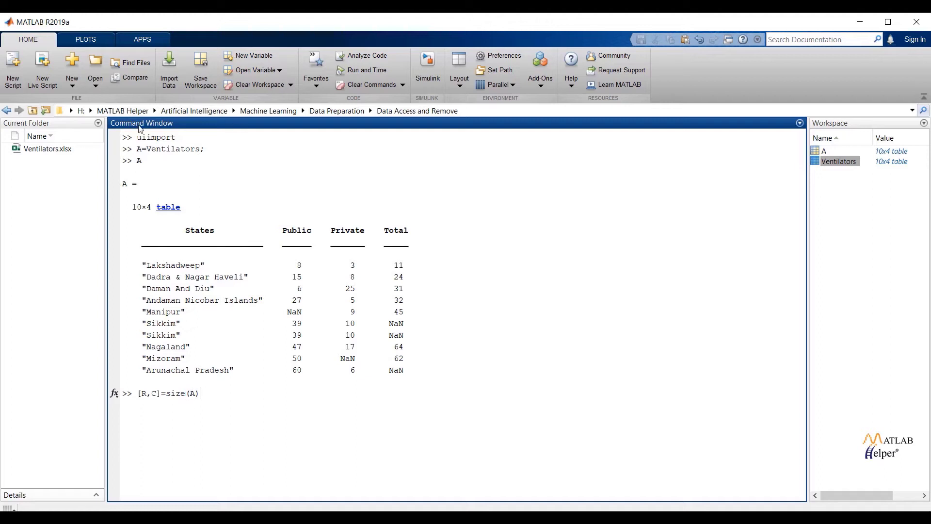
mouse_move(17, 372)
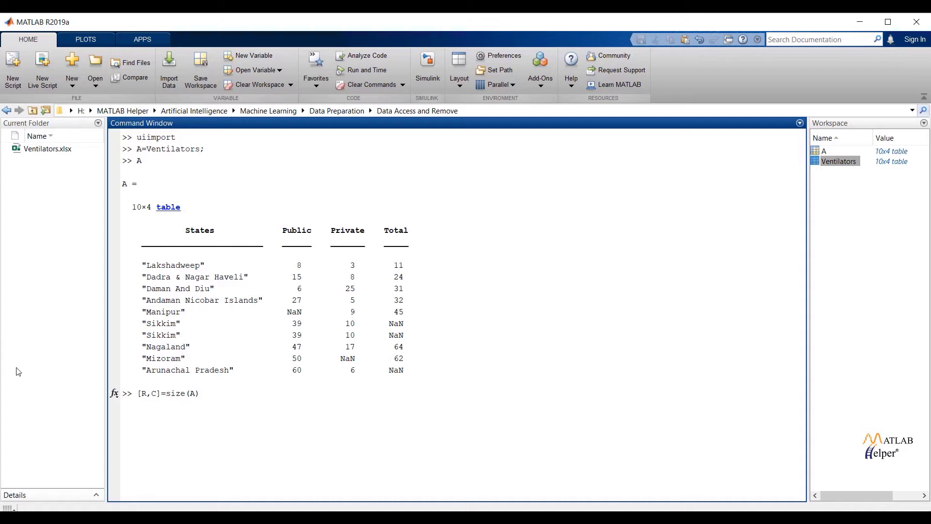
triple_click(167, 393)
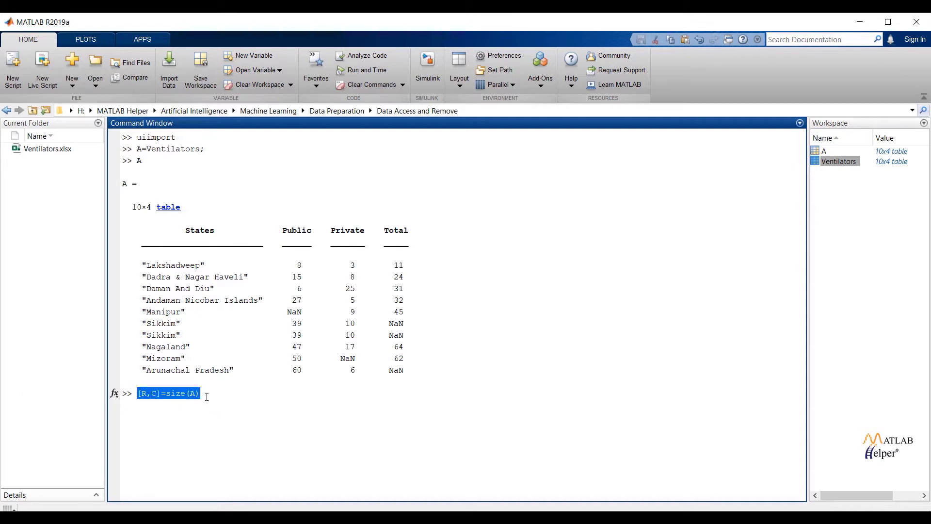
left_click(201, 393)
type("A")
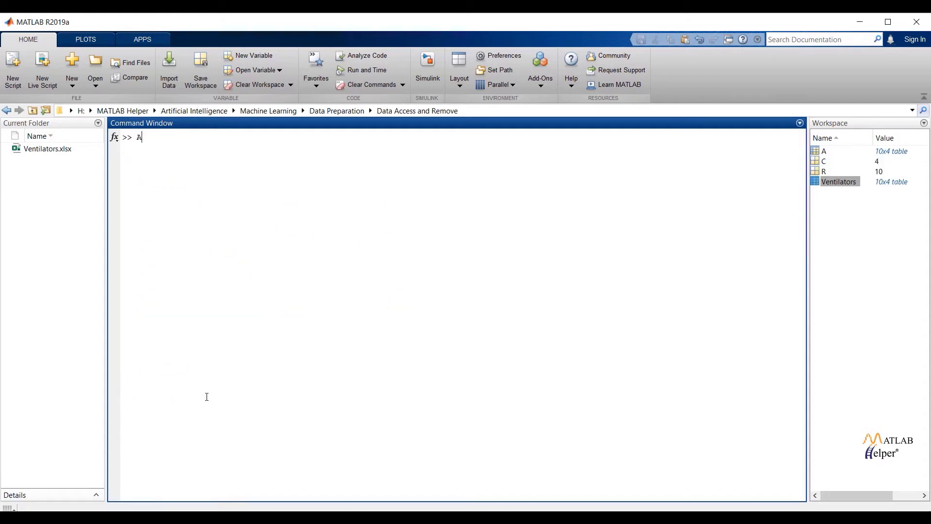
Step: Display the Public column of A, ten values including one NaN
type(".")
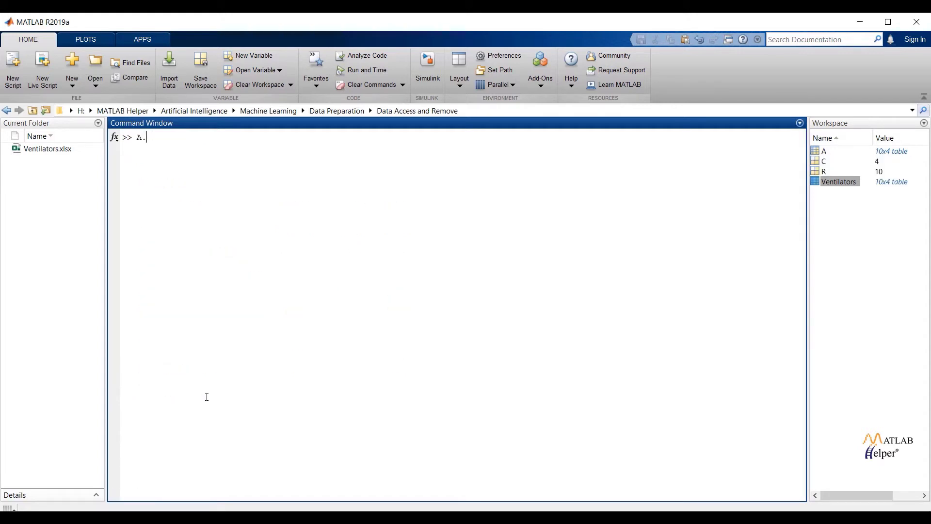
type("Public")
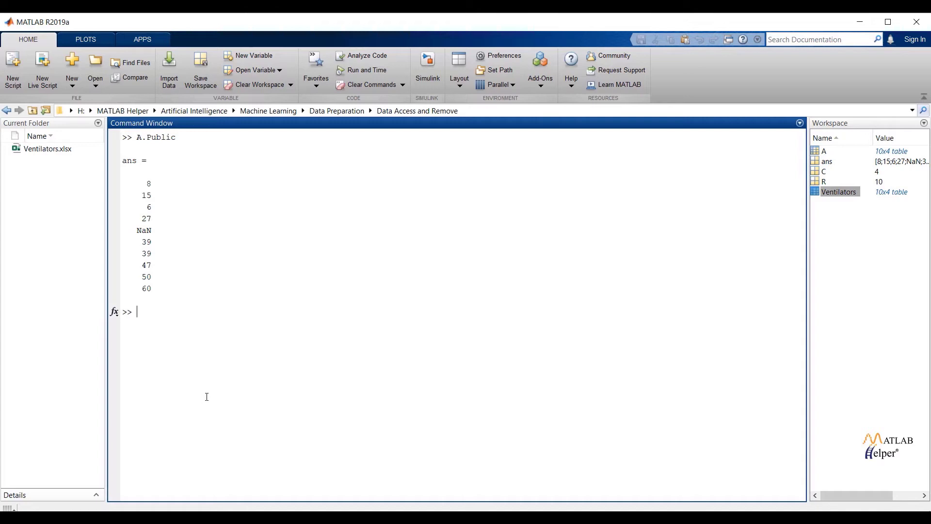
type("A")
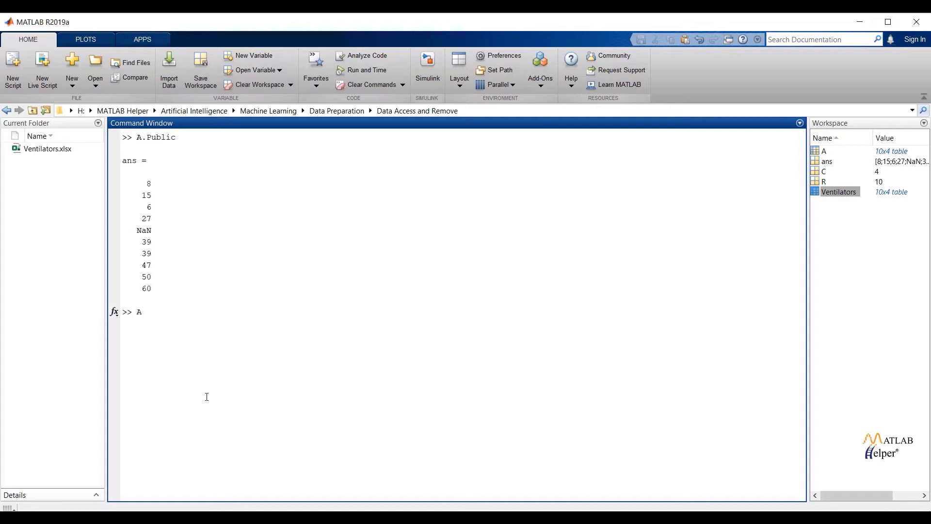
Step: Extract the first two rows of A with A(1:2,:) into ans
type("(")
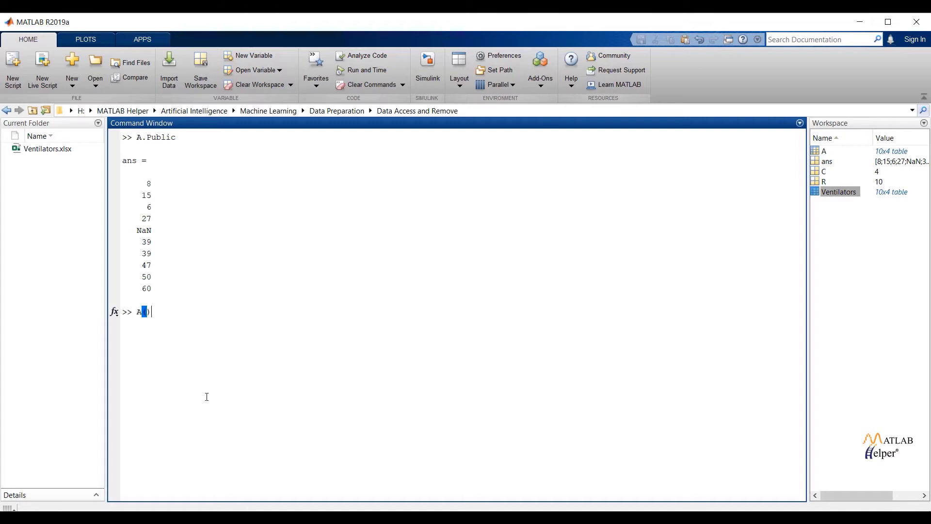
type("(1:")
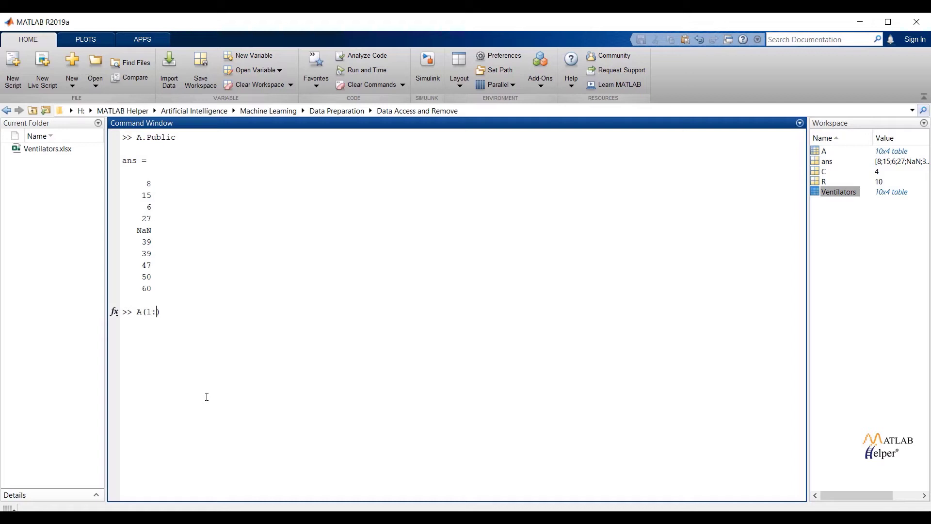
type("2,")
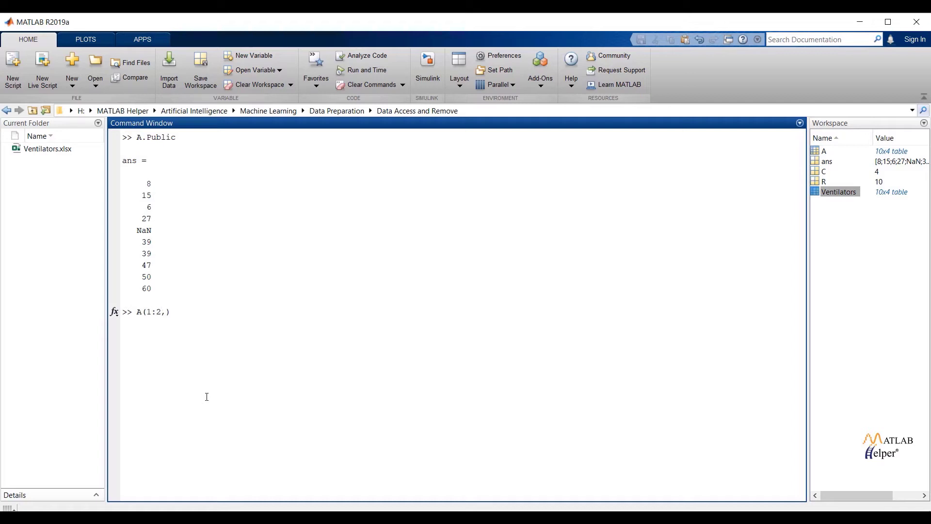
type(":")
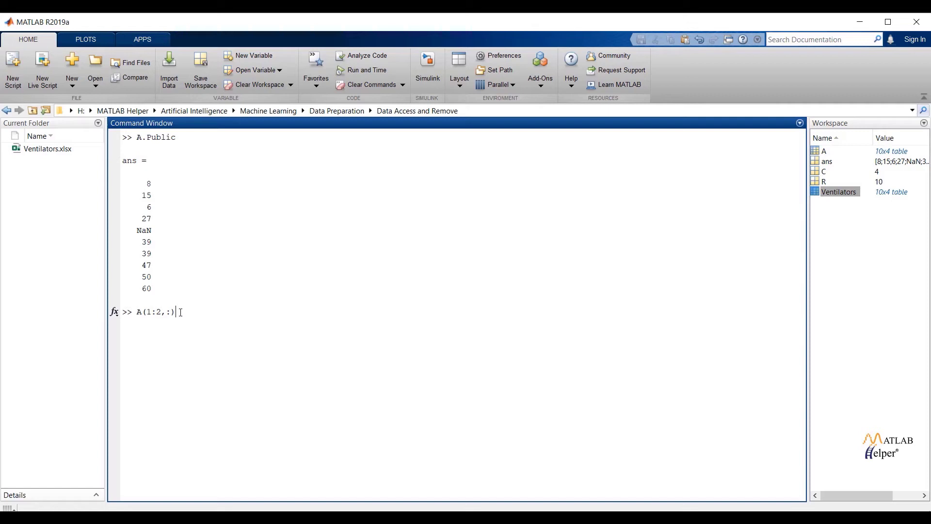
key("enter")
type("A")
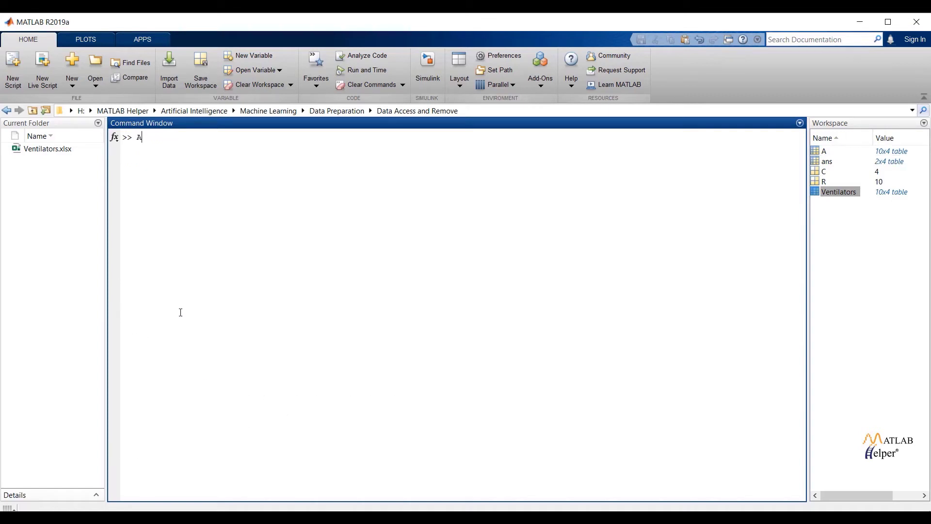
Step: Display the first two Public values, 8 and 15, with A.Public(1:2), then clear the window
type(".Pub")
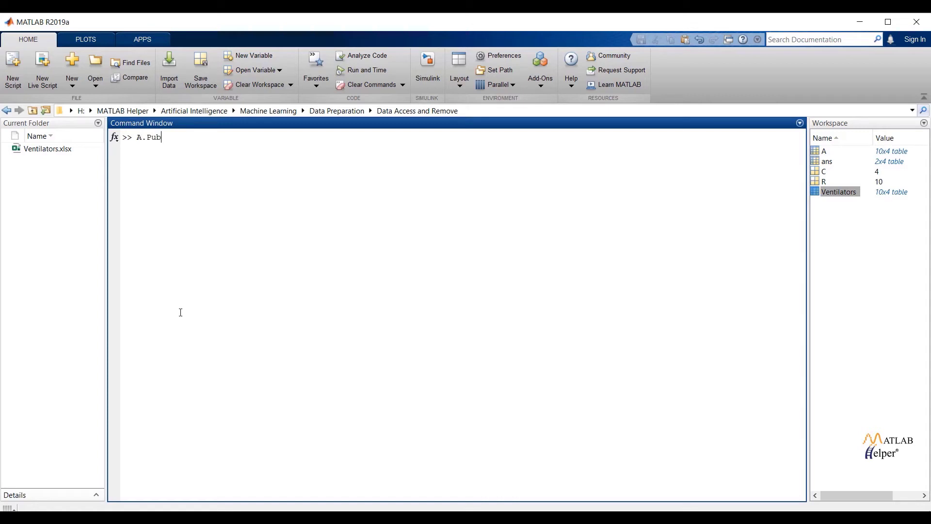
type("lic)")
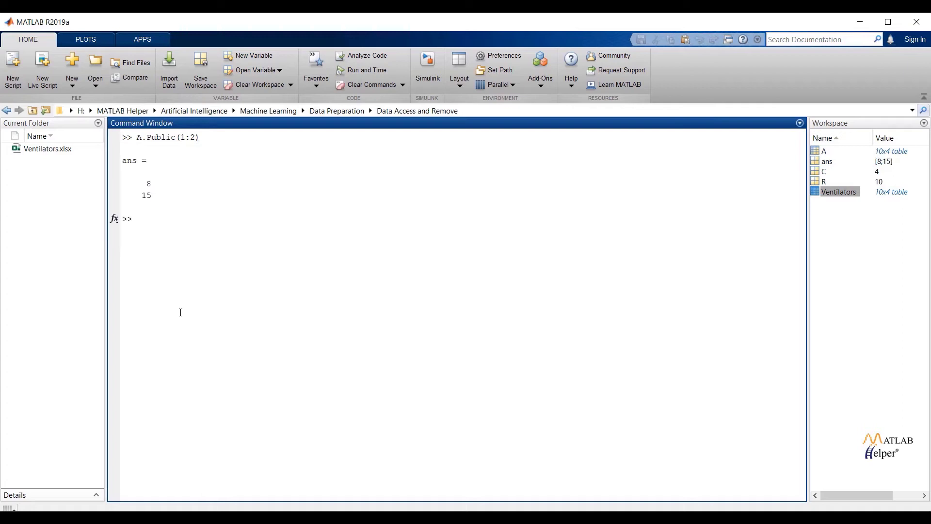
type("clc")
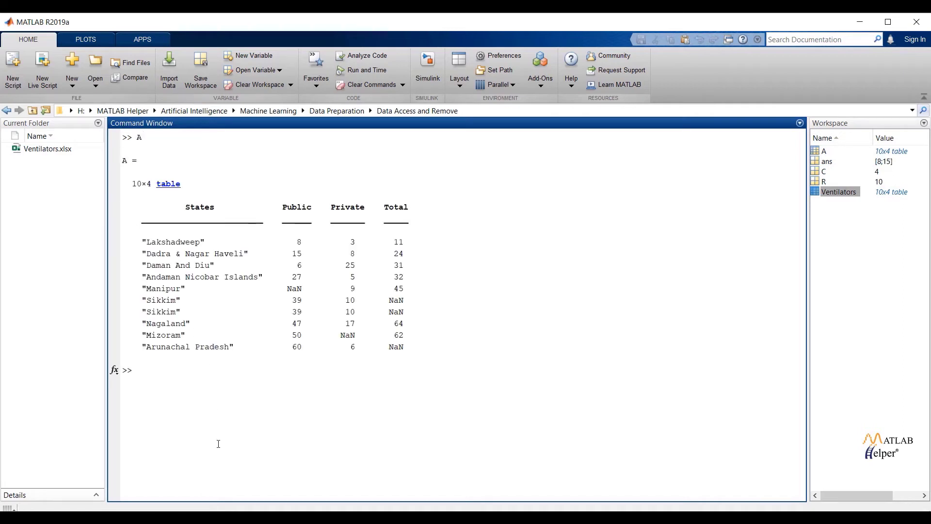
Step: Reassign Arunachal Pradesh's Public value from 60 to 175 with A.Public(10)=175
double_click(297, 346)
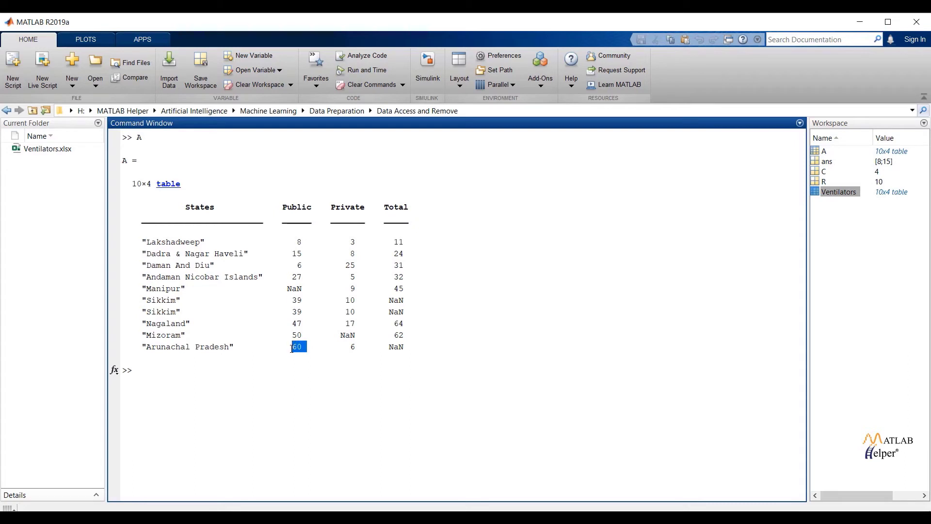
left_click(143, 370)
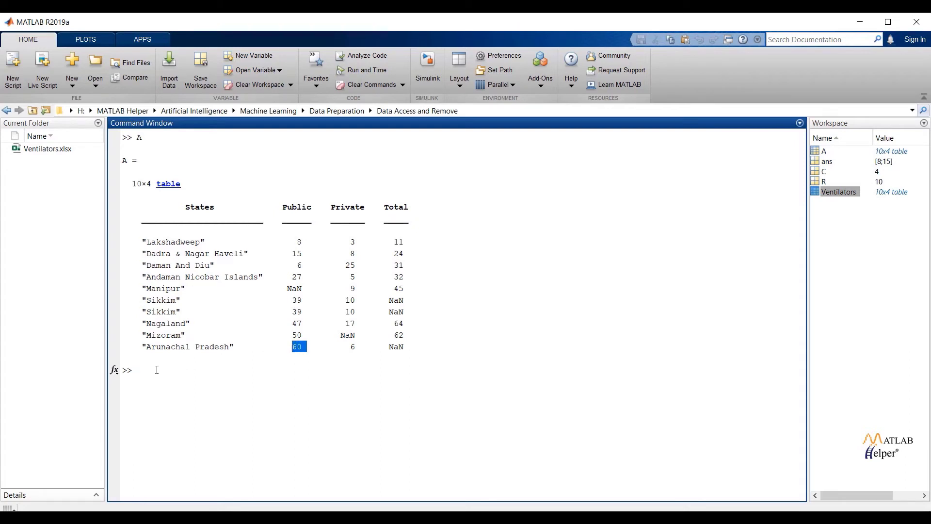
type("A")
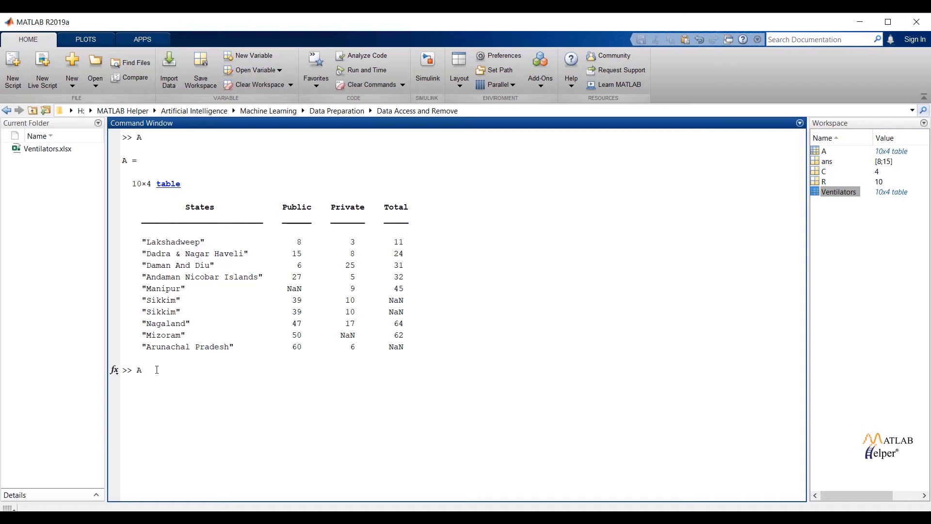
type(".Publi")
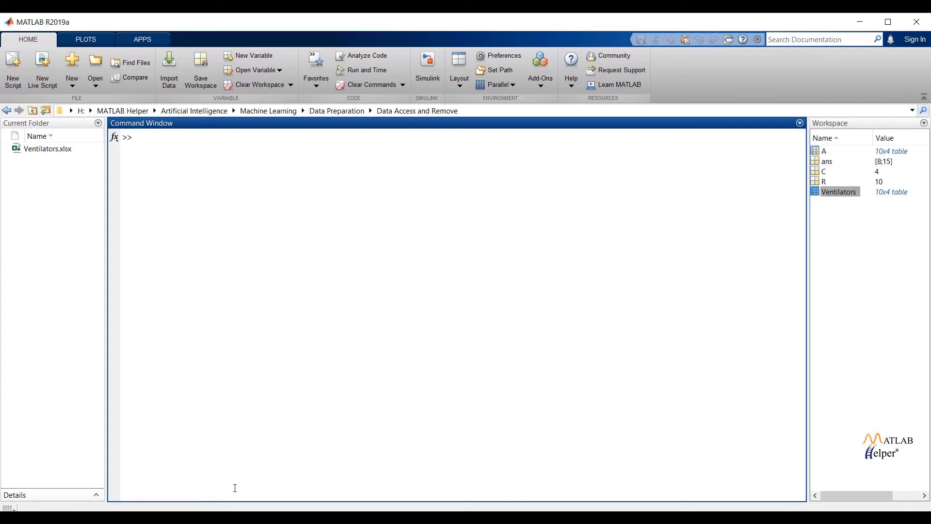
Step: Add an Output column numbering rows 1 to 10 with A.Output=[1;...;10], making A 10x5
type("A.o")
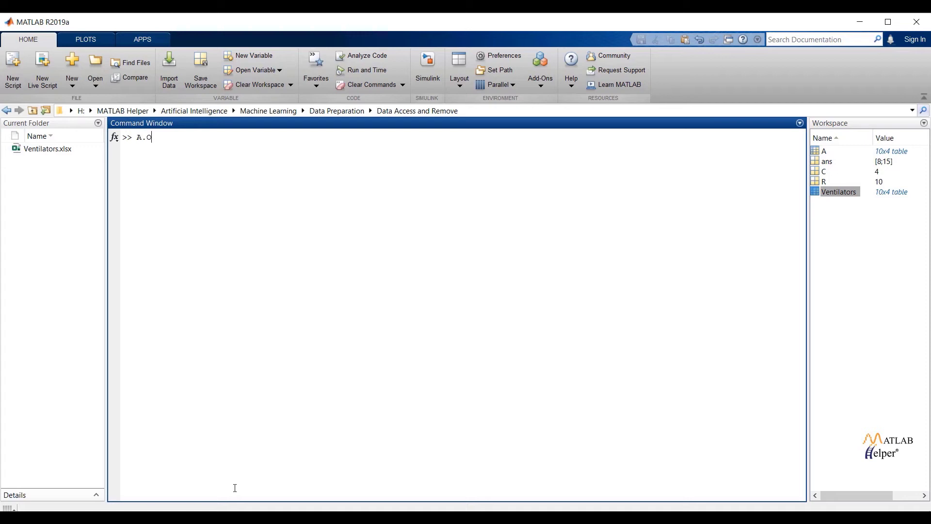
type("utput")
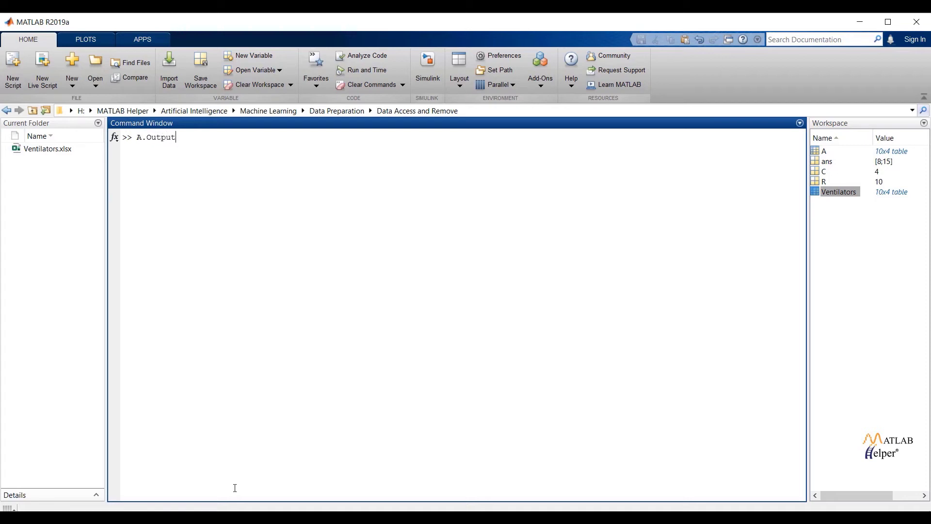
type("=[]")
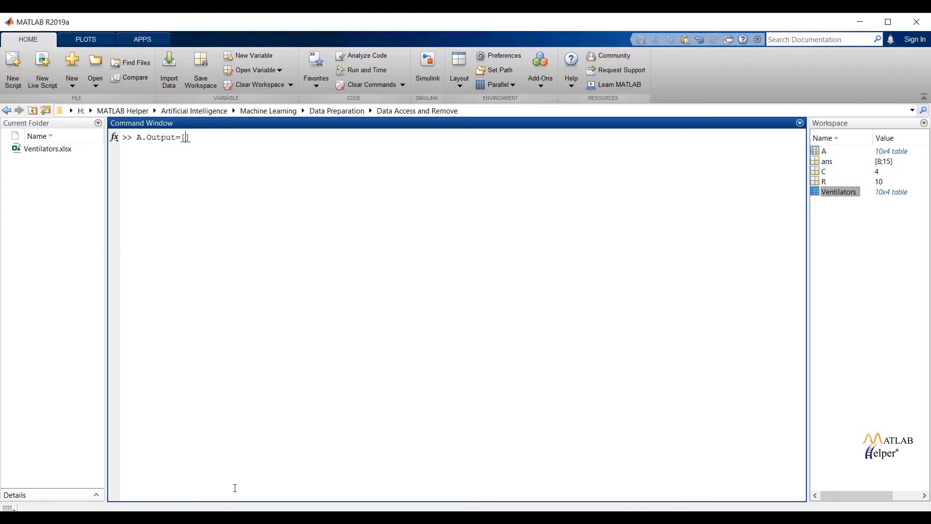
type("1;1")
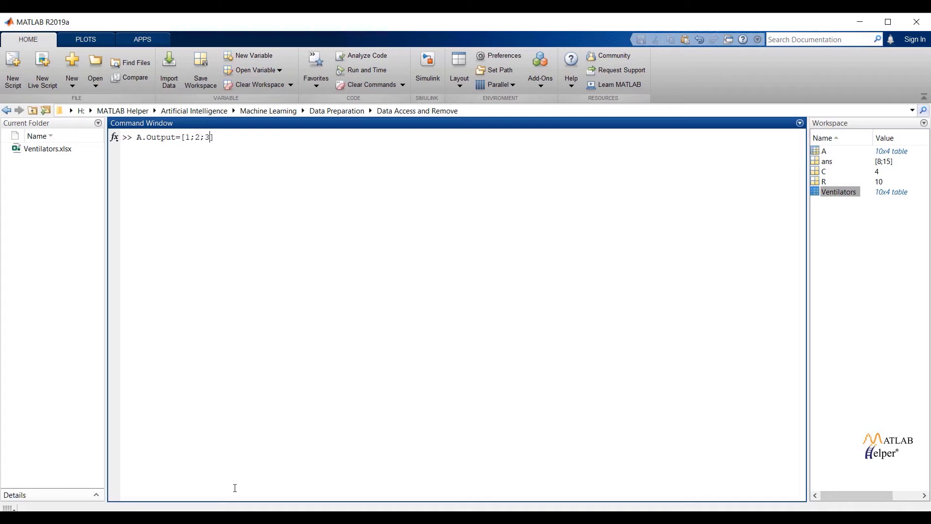
type("4;5;")
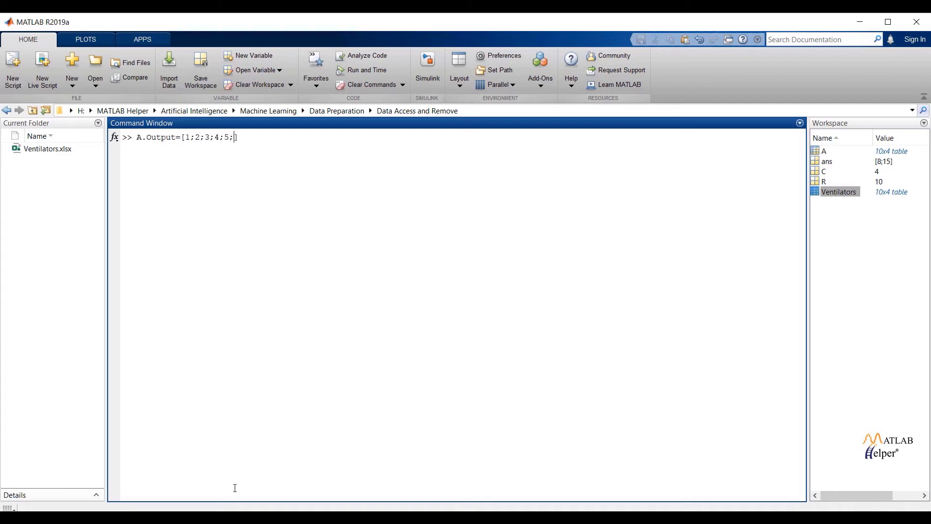
type("6;7;")
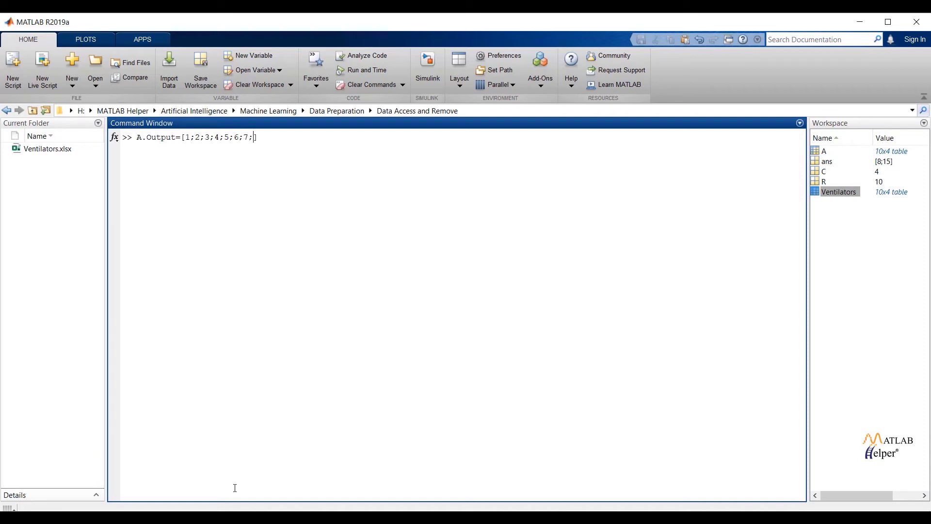
type("8;9;0")
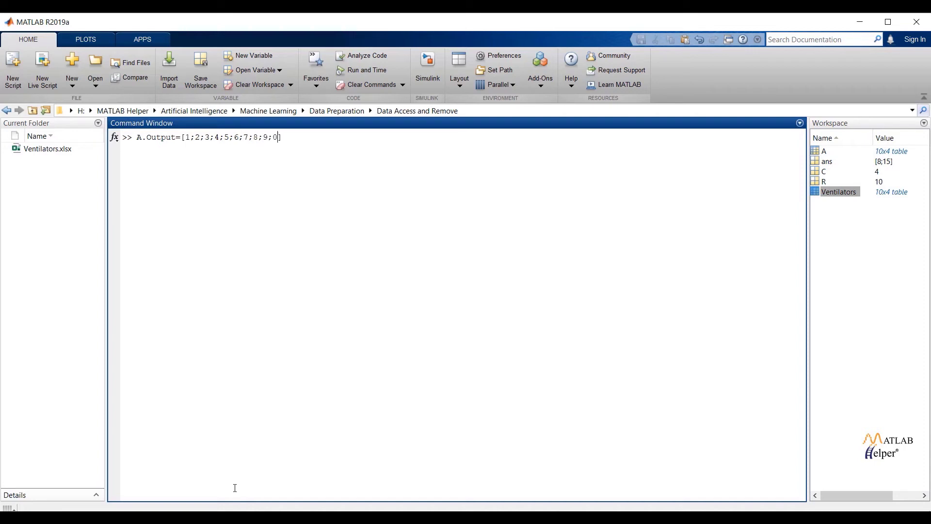
type("10")
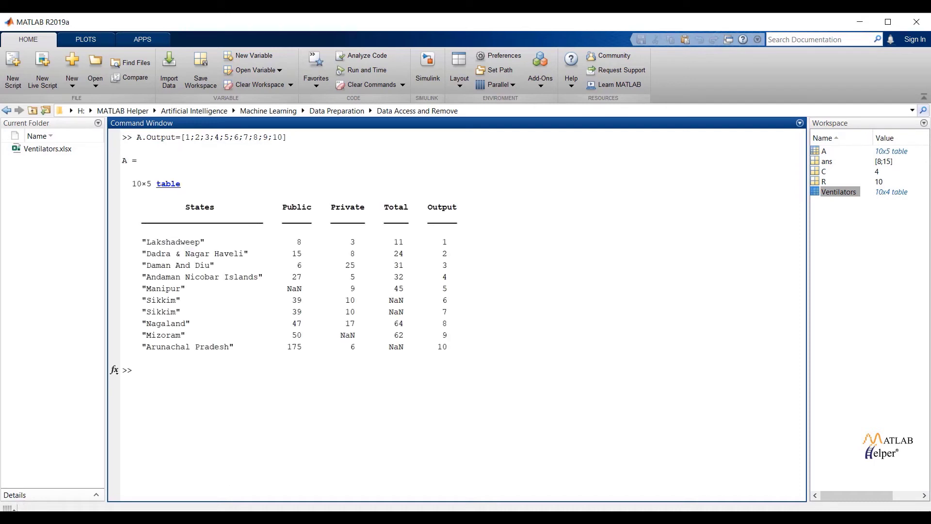
type("A")
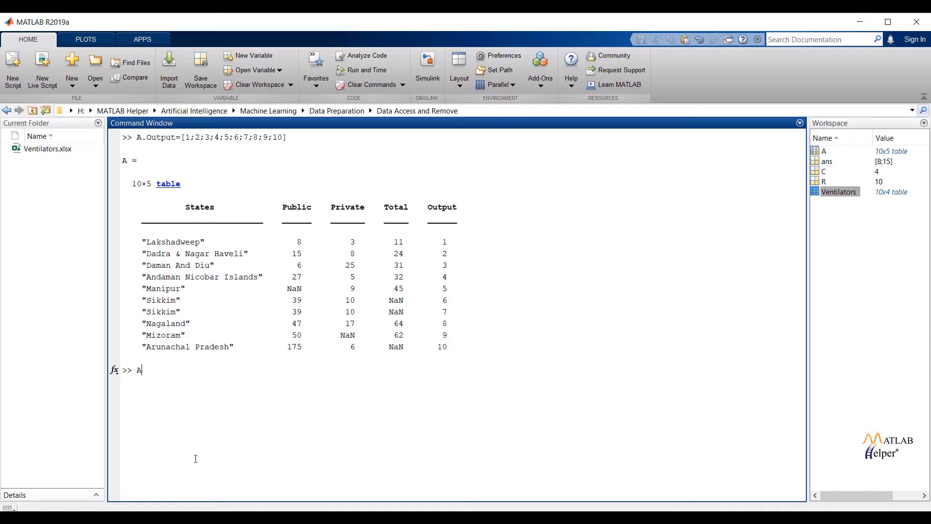
type(".States(11")
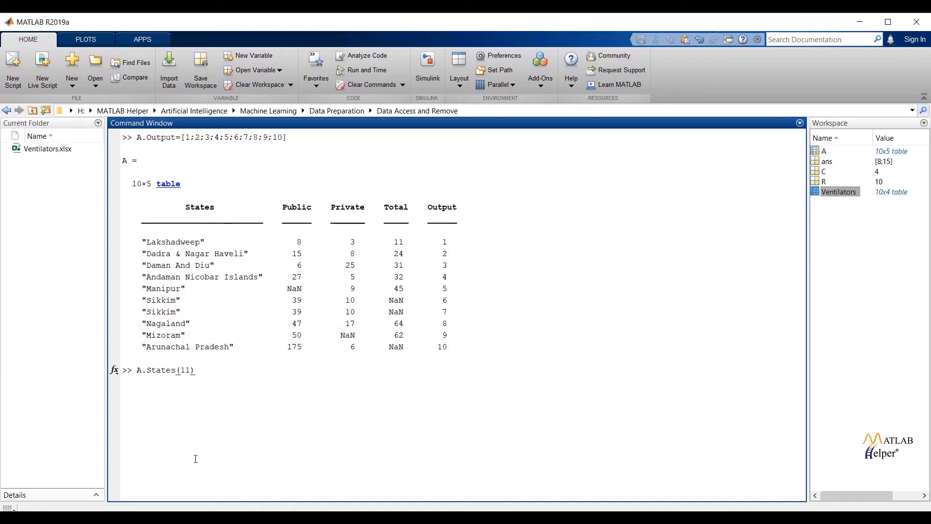
Step: Add an eleventh Goa row of zeros with A.States(11)='Goa', then clear the window
type("='")
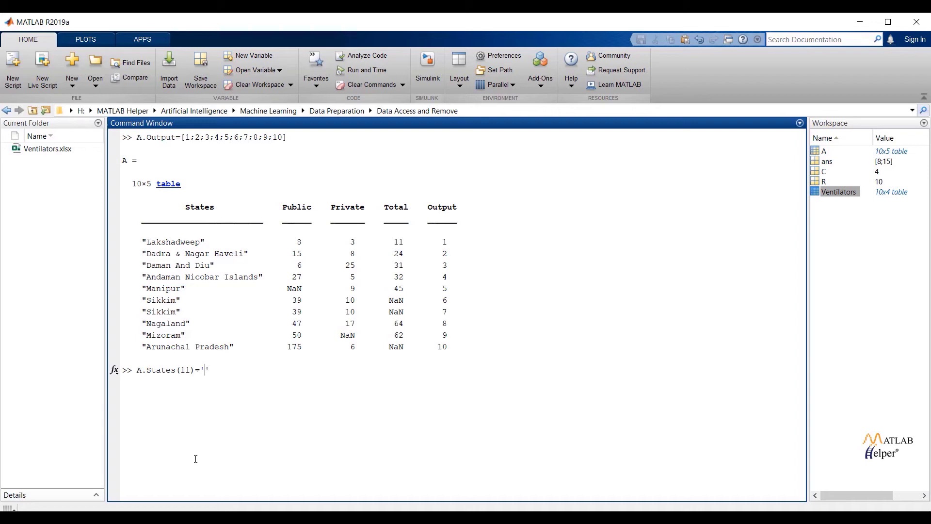
type("Goa")
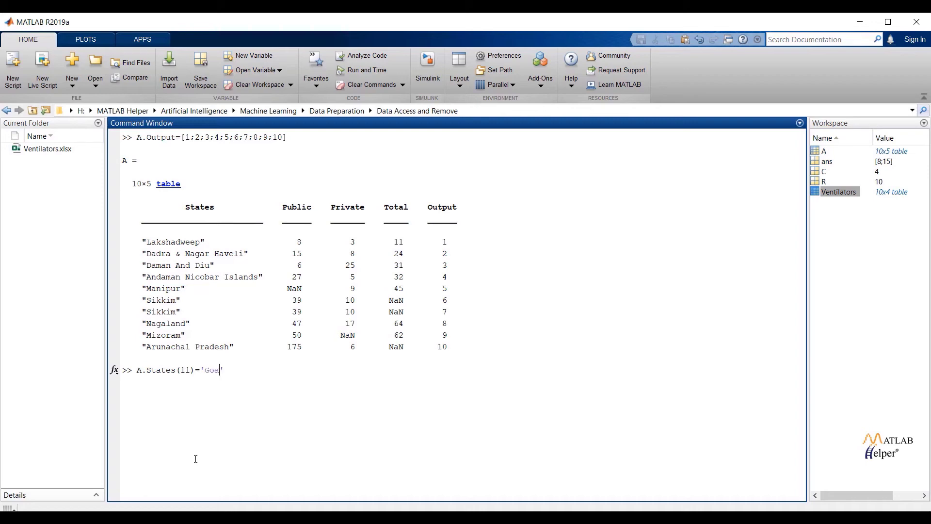
type("'")
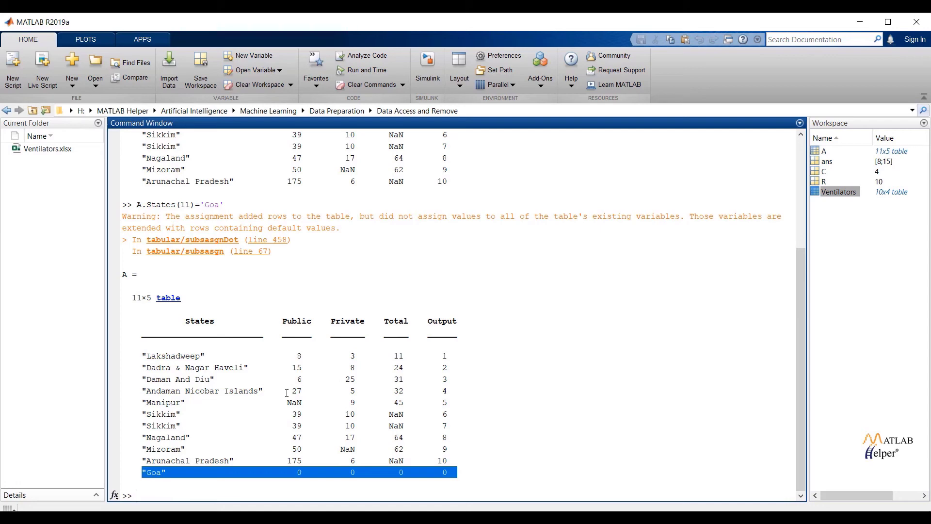
left_click_drag(285, 392, 422, 461)
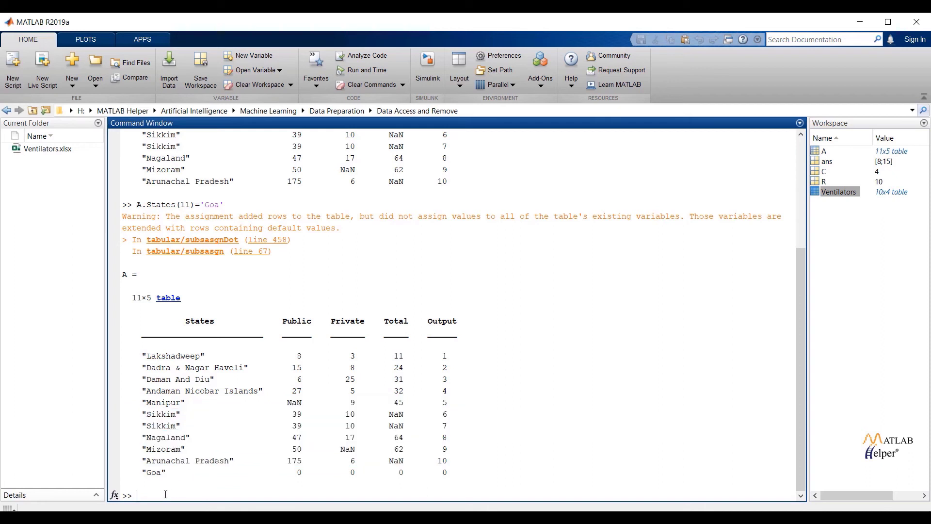
type("clc")
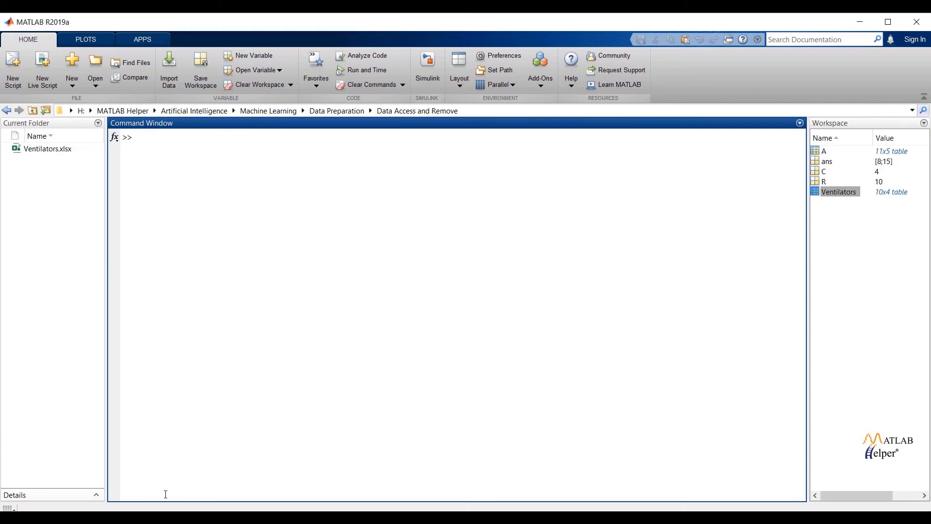
Step: Create B as an 11x5 copy of table A with B=A
type("B")
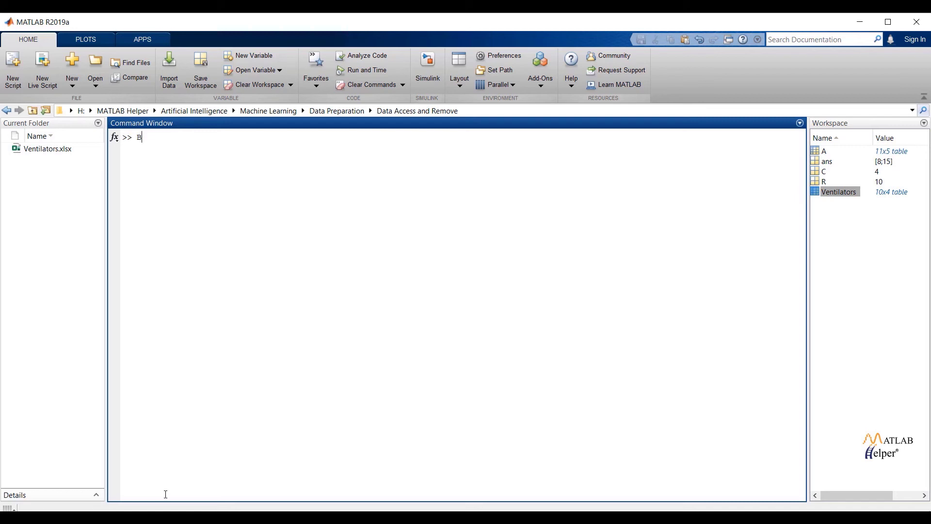
type("=A")
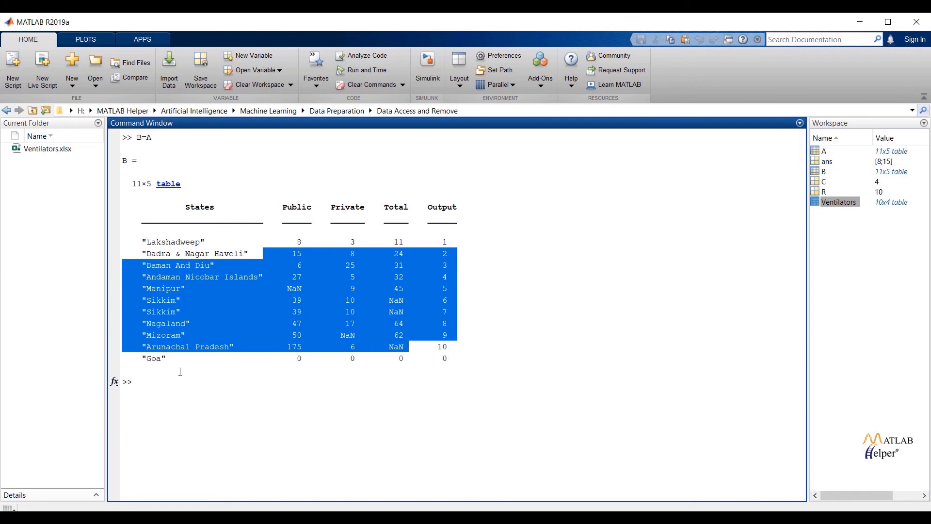
type("rm")
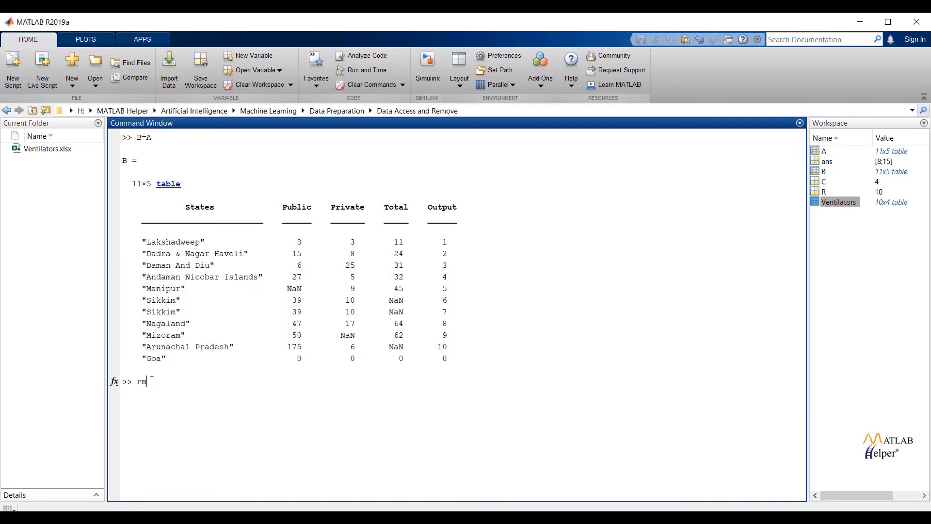
Step: Run rmmissing(B) to get a 6×5 table with NaN rows removed, then queue clc
type("missin")
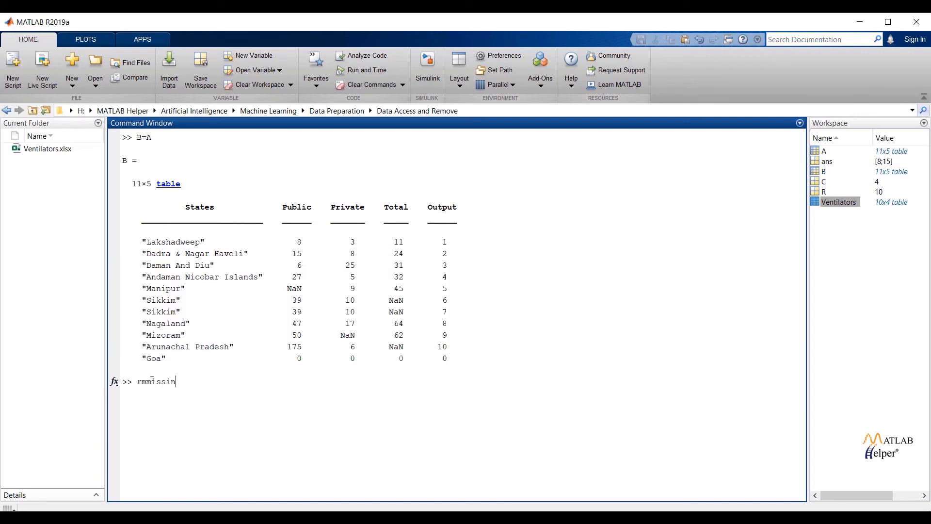
type("(B")
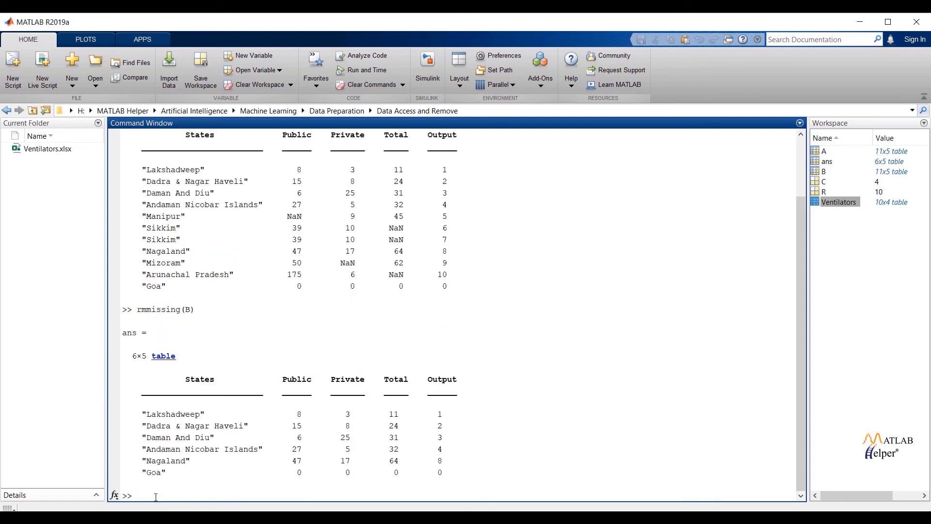
type("clc")
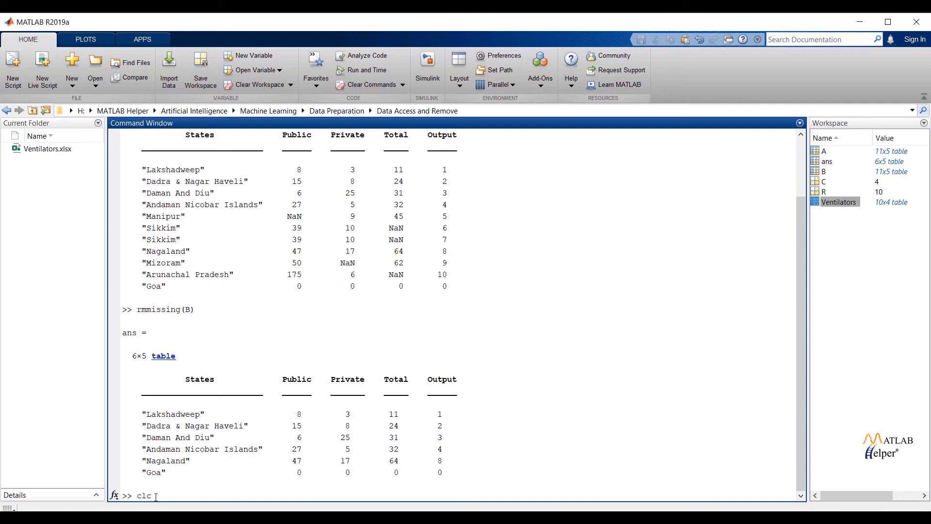
Step: Clear the window, run rmmissing(B,2) to keep only States and Output columns, and highlight the result
type("A")
key("enter")
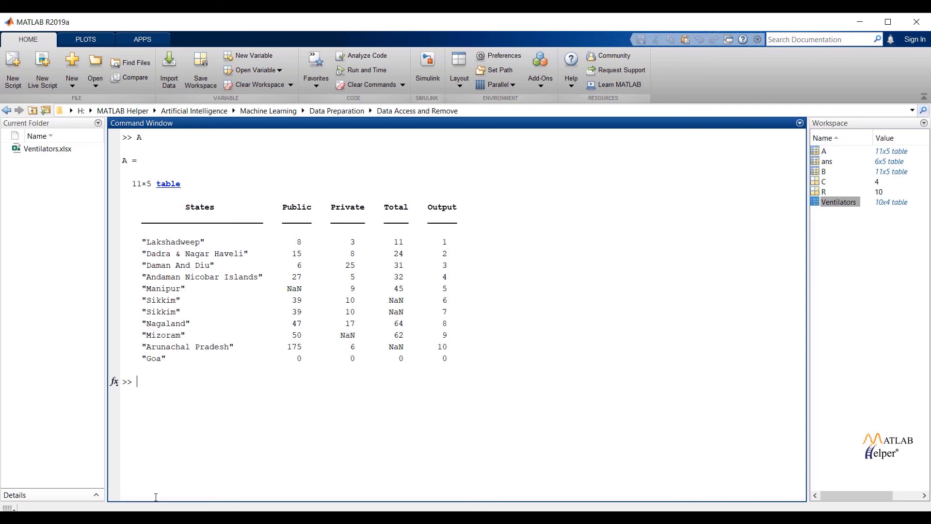
type("rmmissing(B)")
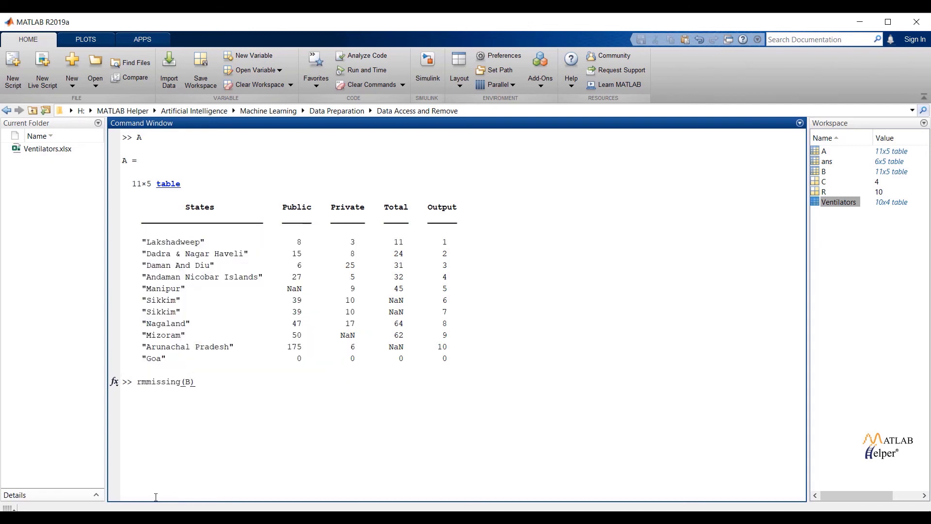
type(",2")
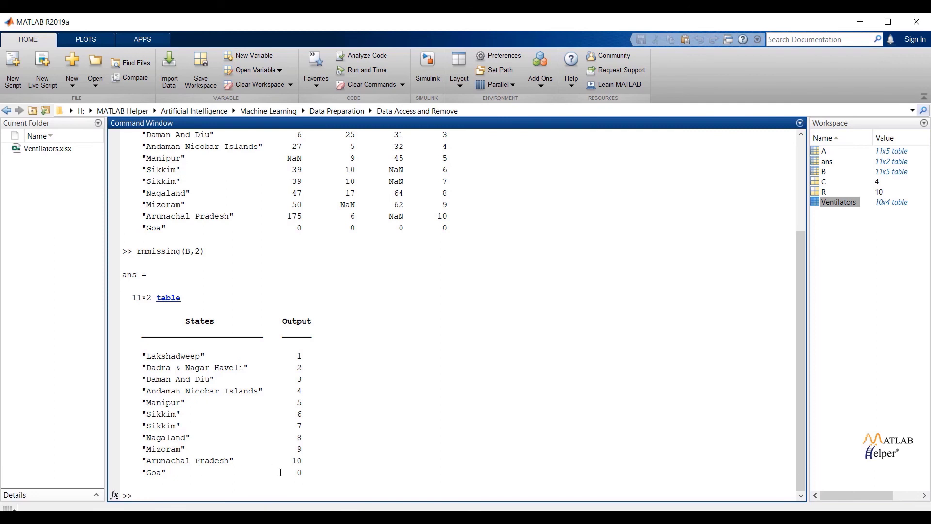
left_click_drag(144, 307, 280, 472)
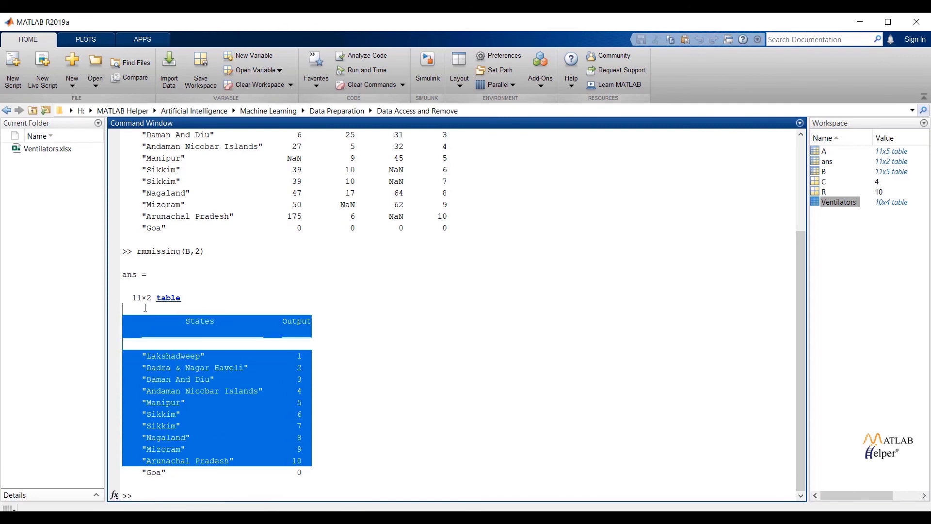